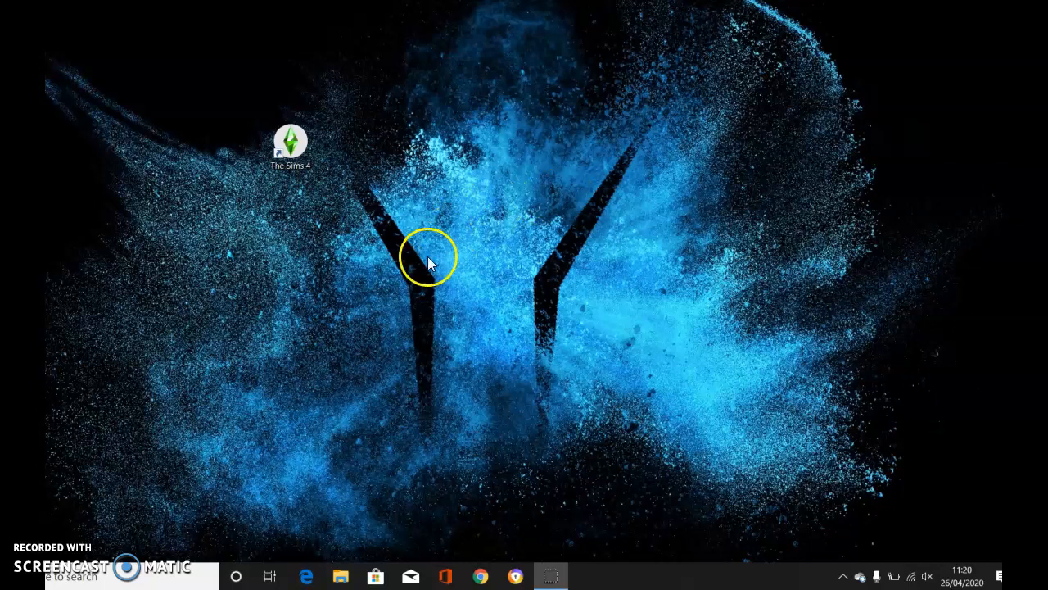
{"action": "mouse_move", "coordinate": [334, 47]}
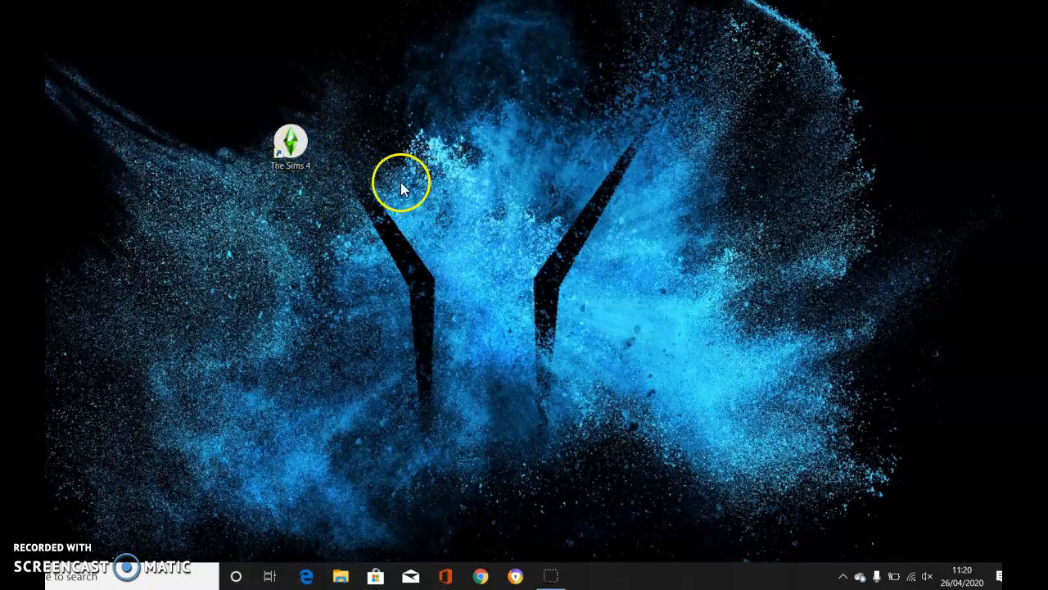
{"action": "mouse_move", "coordinate": [417, 287]}
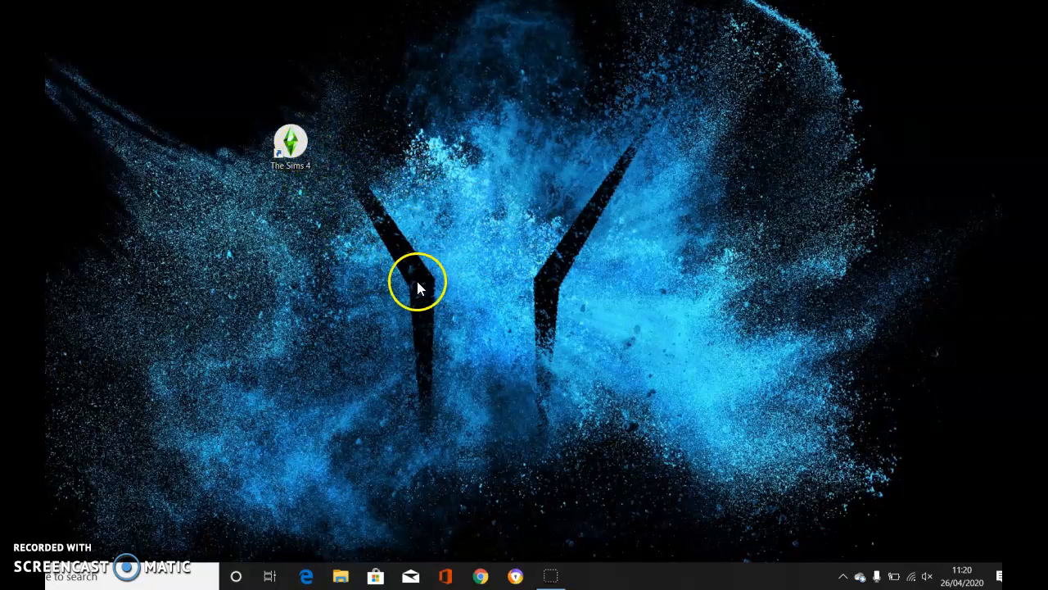
{"action": "mouse_move", "coordinate": [506, 214]}
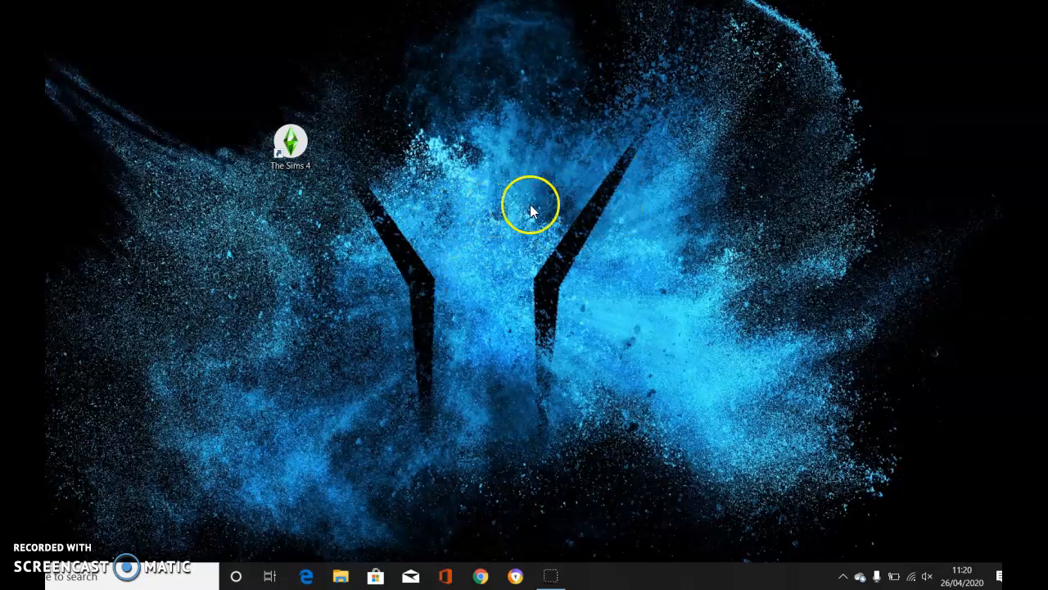
{"action": "mouse_move", "coordinate": [508, 307]}
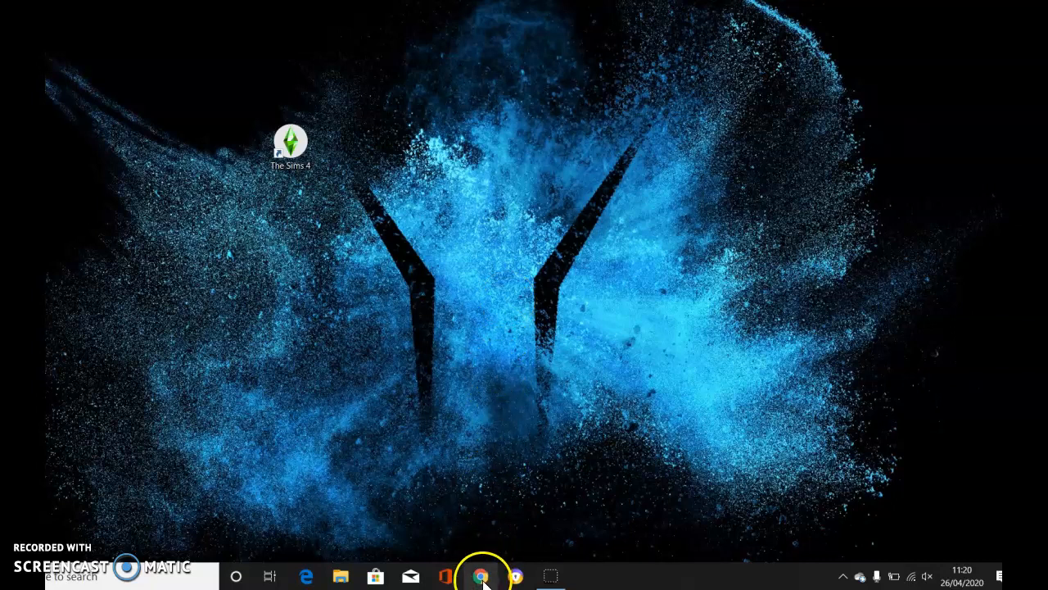
Step: Search Google in Chrome for orangeemu64.dll to find the DLLme download page
{"action": "left_click", "coordinate": [482, 576]}
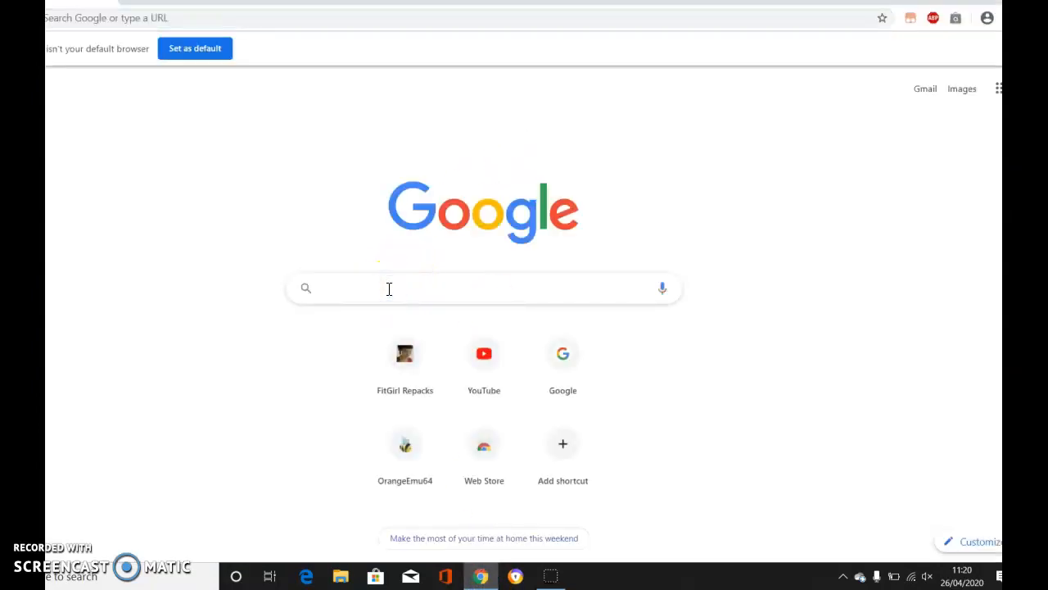
{"action": "type", "text": "orangeemu64.dll"}
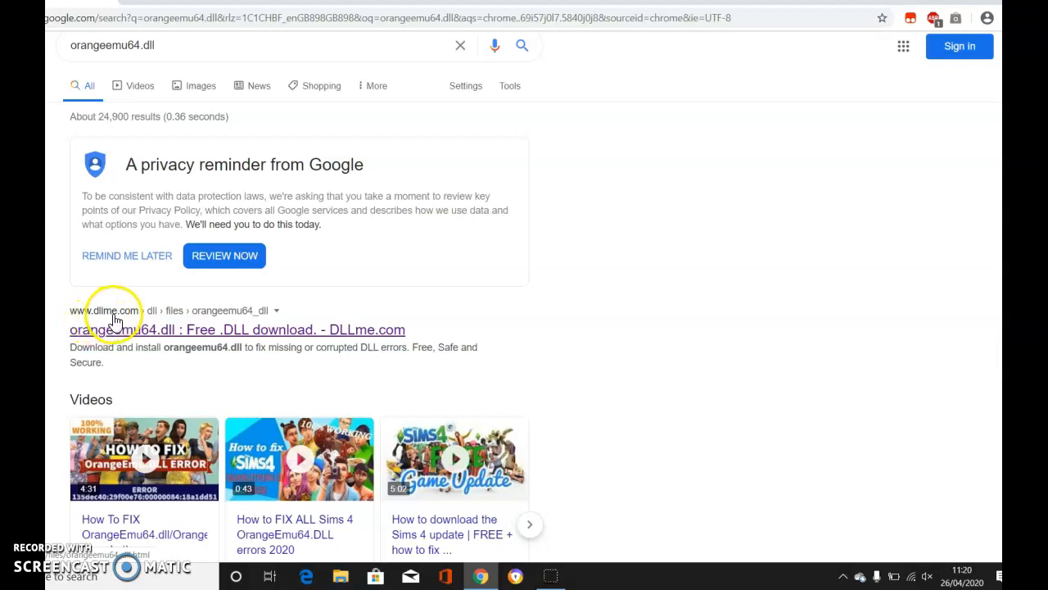
{"action": "mouse_move", "coordinate": [148, 335]}
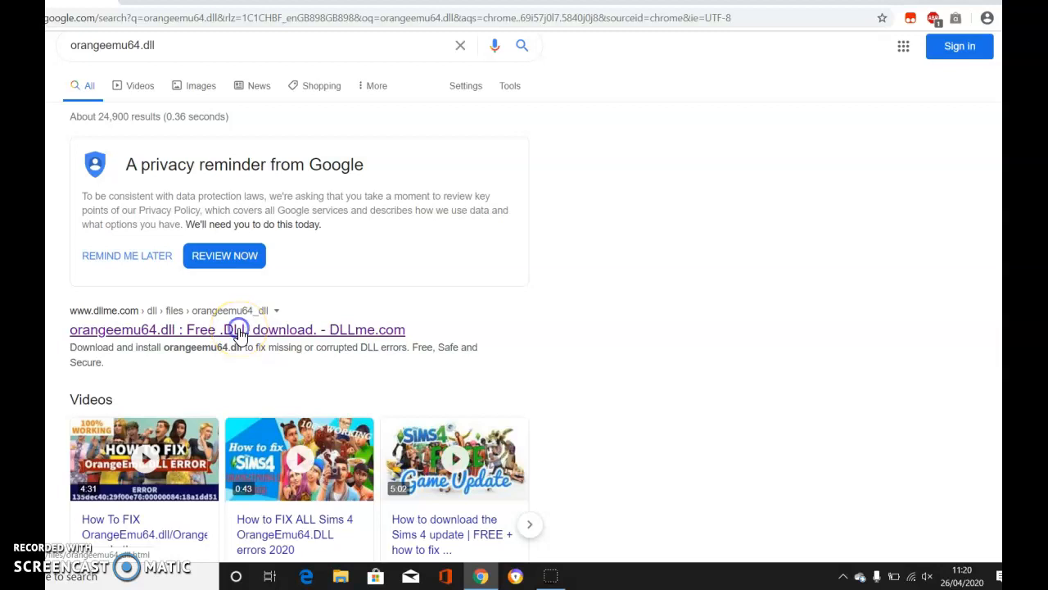
Step: Go to the DLLme orangeemu64.dll page and scroll down toward its Download button
{"action": "left_click", "coordinate": [238, 329]}
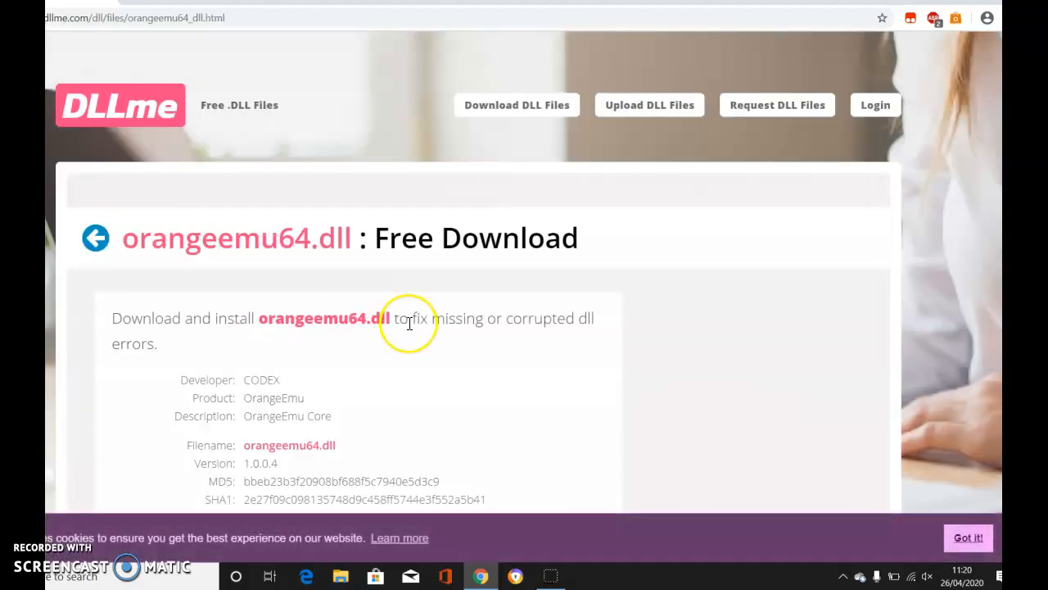
{"action": "scroll", "scroll_direction": "down", "scroll_amount": 3}
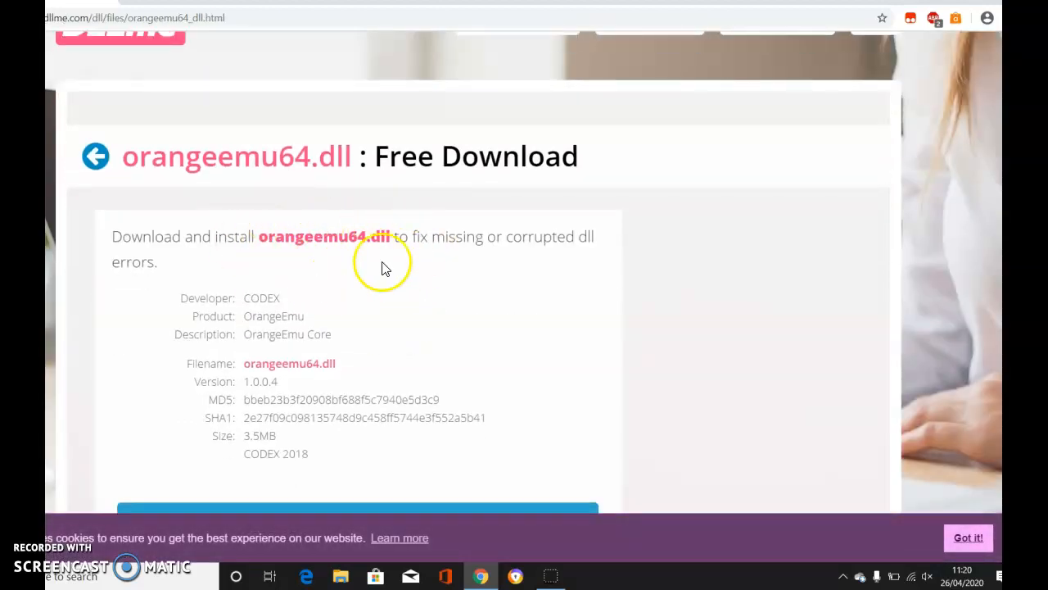
{"action": "mouse_move", "coordinate": [112, 495]}
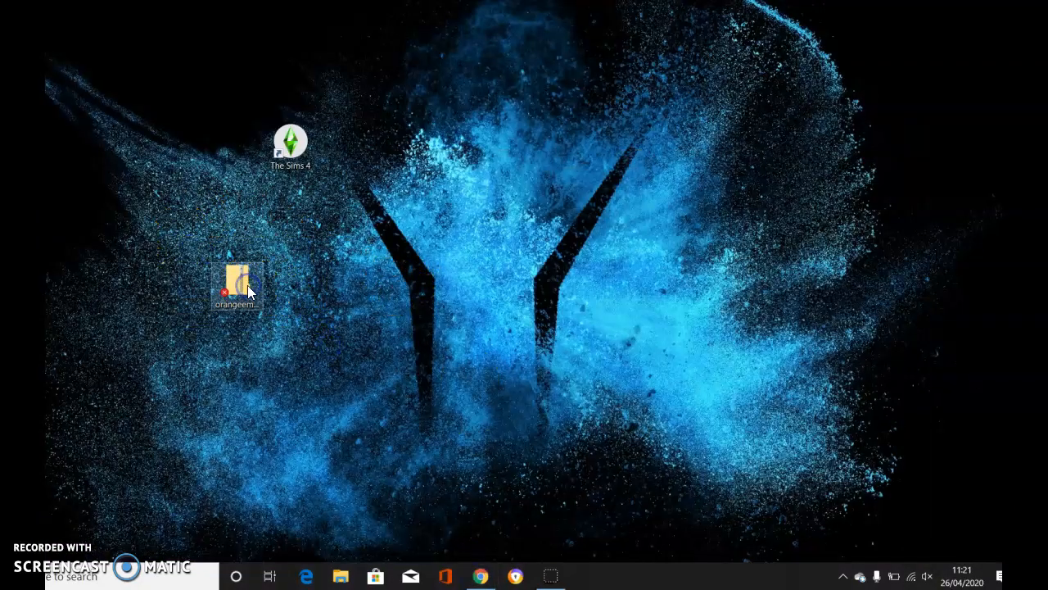
Step: View the orangeemu64 zip's contents: orangeemu64.dll and the dllme text file
{"action": "double_click", "coordinate": [237, 282]}
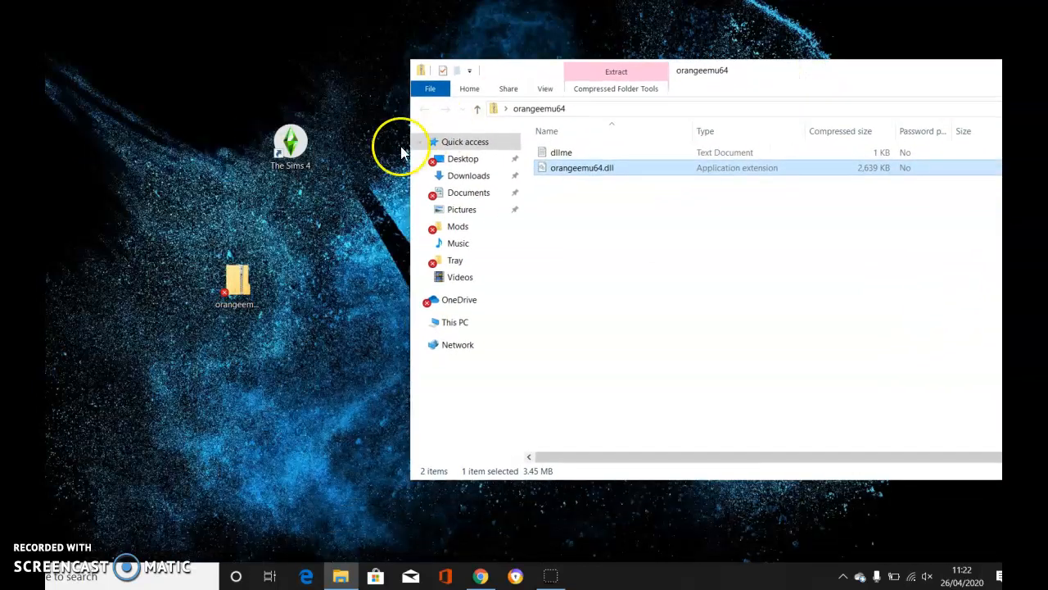
Step: Reach The Sims 4 Game\Bin folder via the shortcut's Properties, Open File Location
{"action": "right_click", "coordinate": [291, 143]}
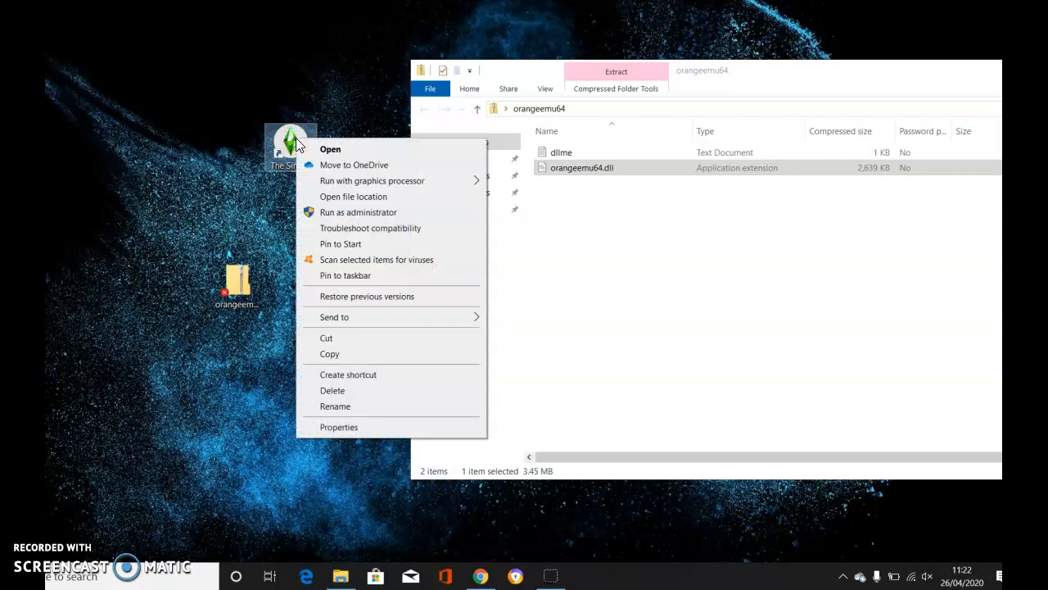
{"action": "left_click", "coordinate": [338, 427]}
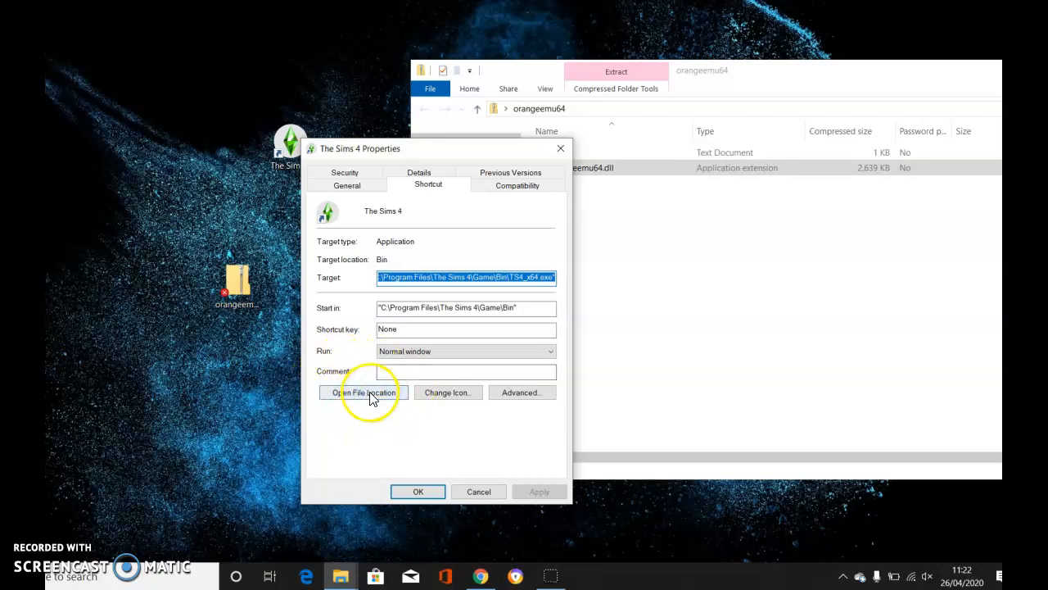
{"action": "left_click", "coordinate": [363, 392]}
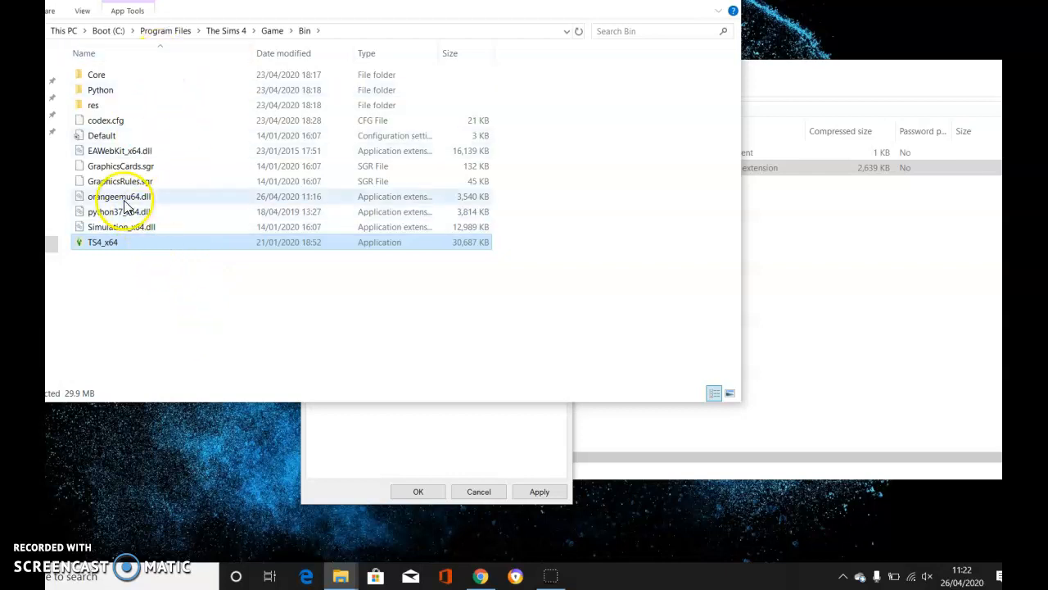
Step: Copy orangeemu64.dll from the archive into Game\Bin, replacing the existing file
{"action": "left_click", "coordinate": [119, 196]}
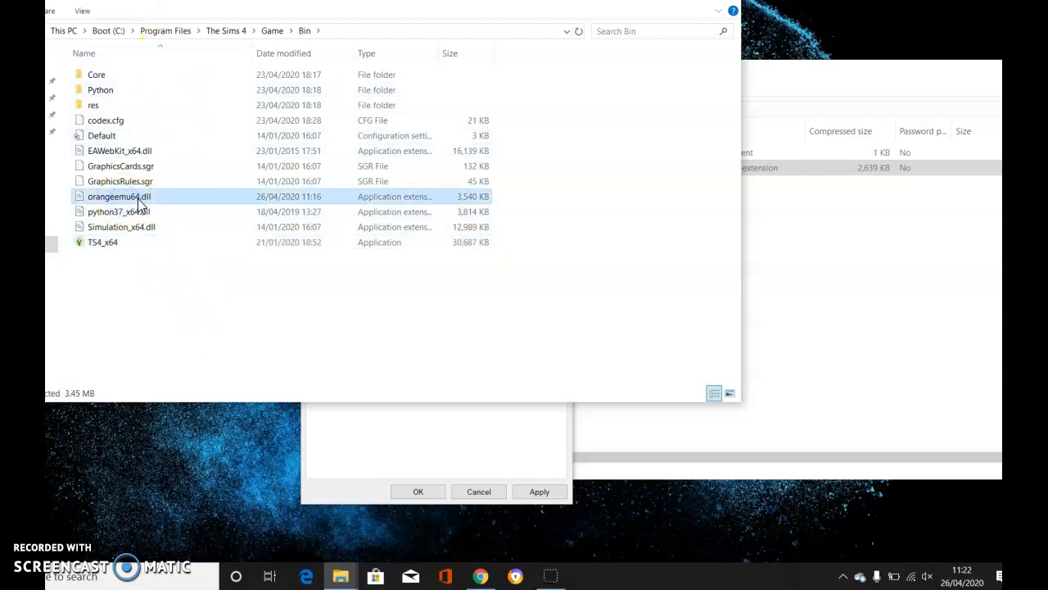
{"action": "double_click", "coordinate": [119, 196]}
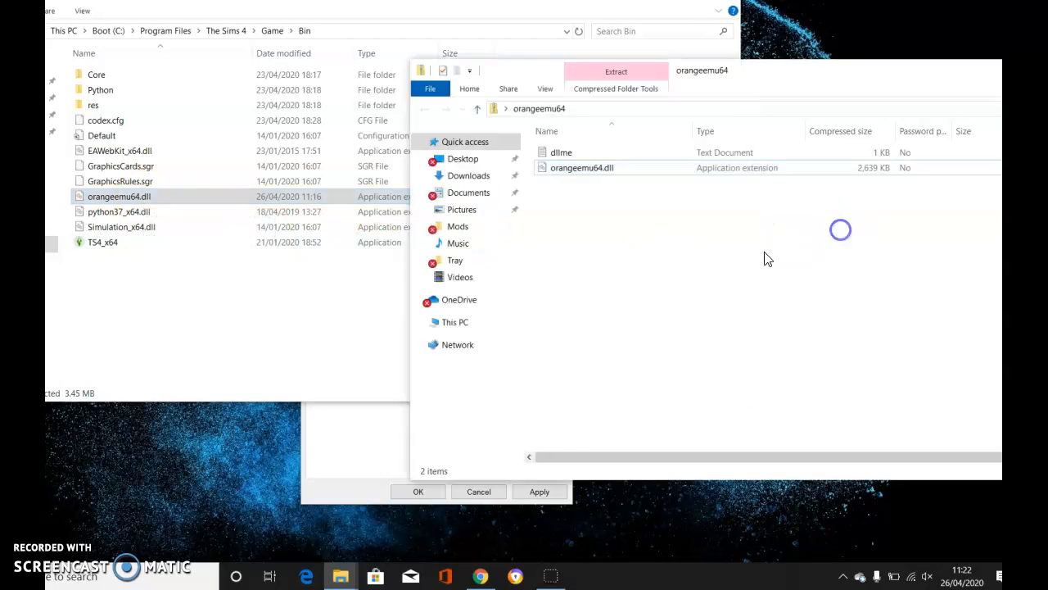
{"action": "left_click", "coordinate": [582, 167]}
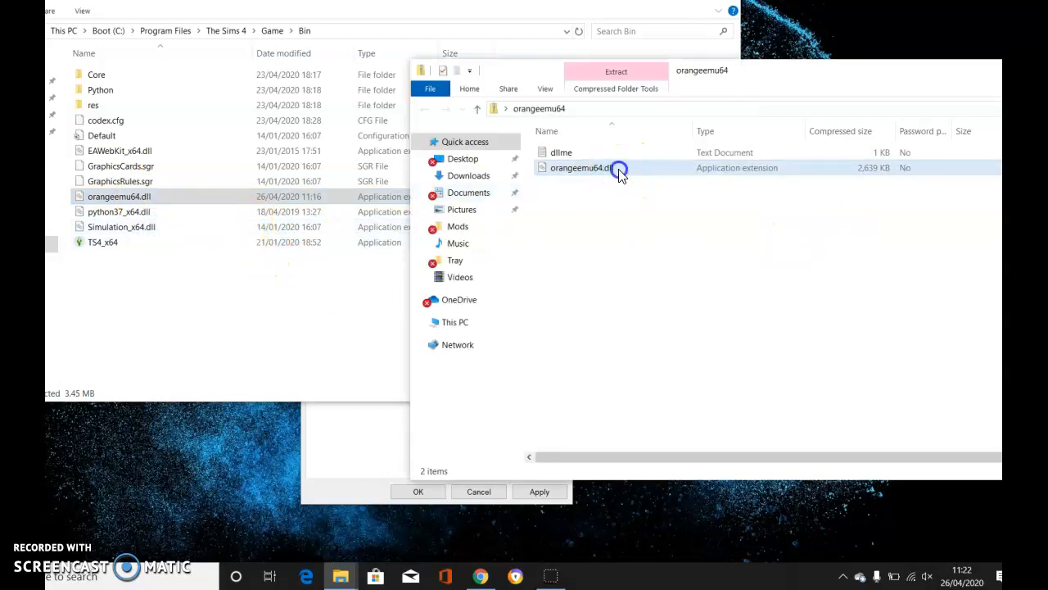
{"action": "left_click", "coordinate": [581, 168]}
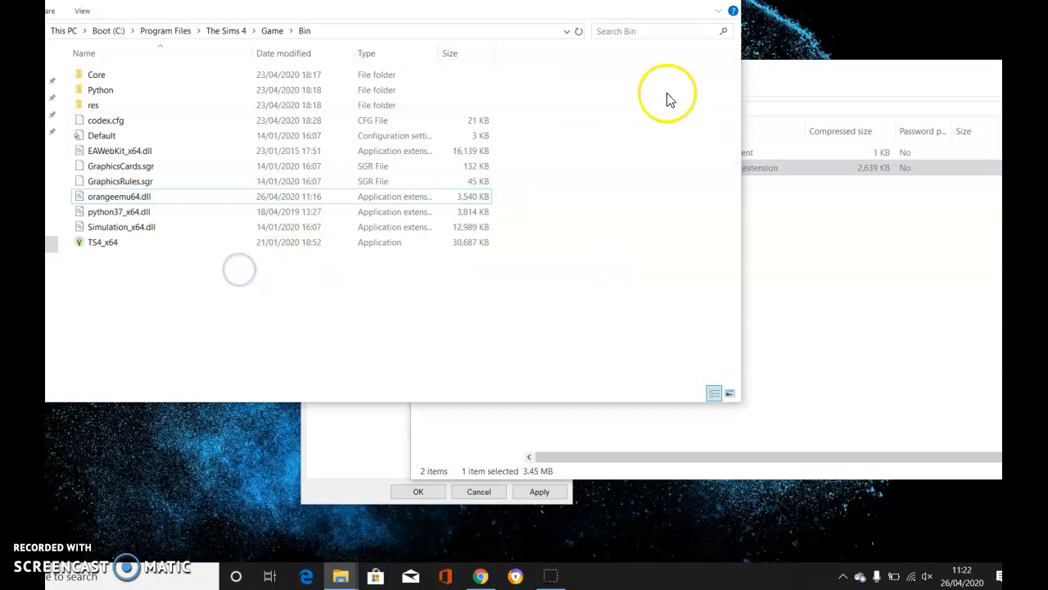
{"action": "mouse_move", "coordinate": [745, 167]}
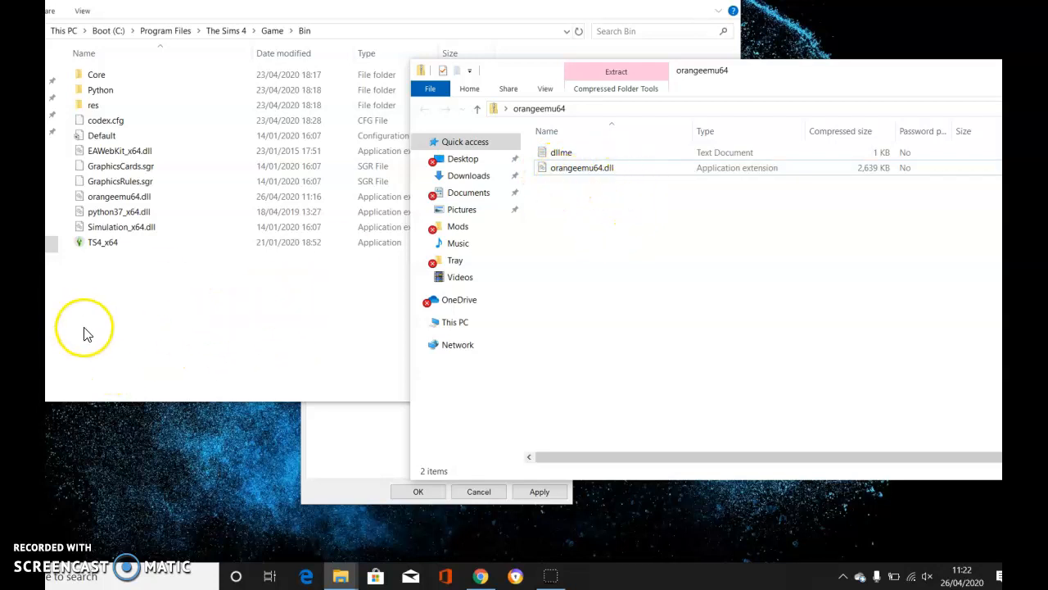
{"action": "mouse_move", "coordinate": [217, 364]}
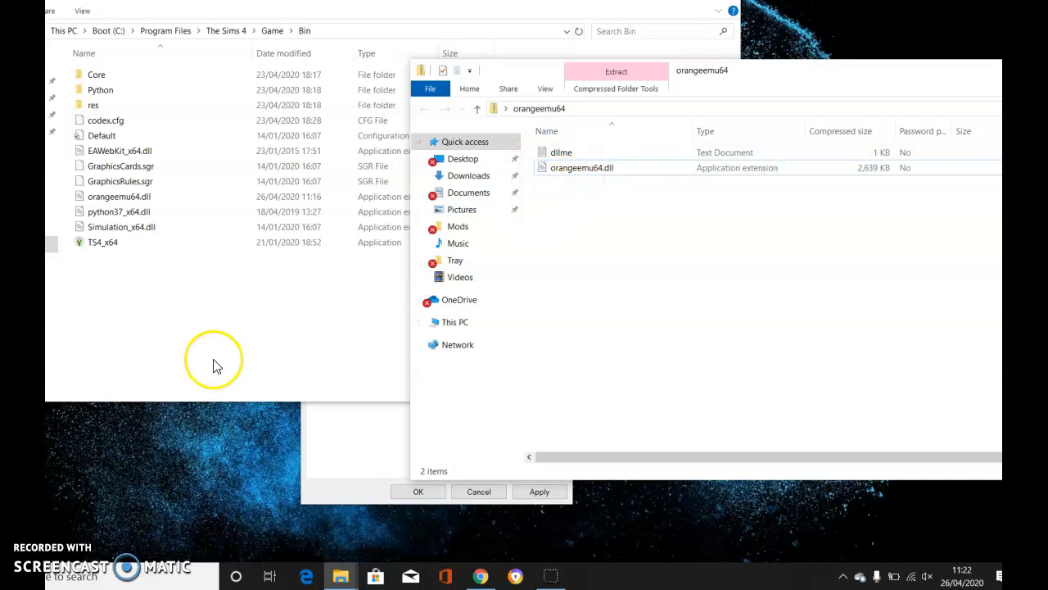
{"action": "mouse_move", "coordinate": [795, 74]}
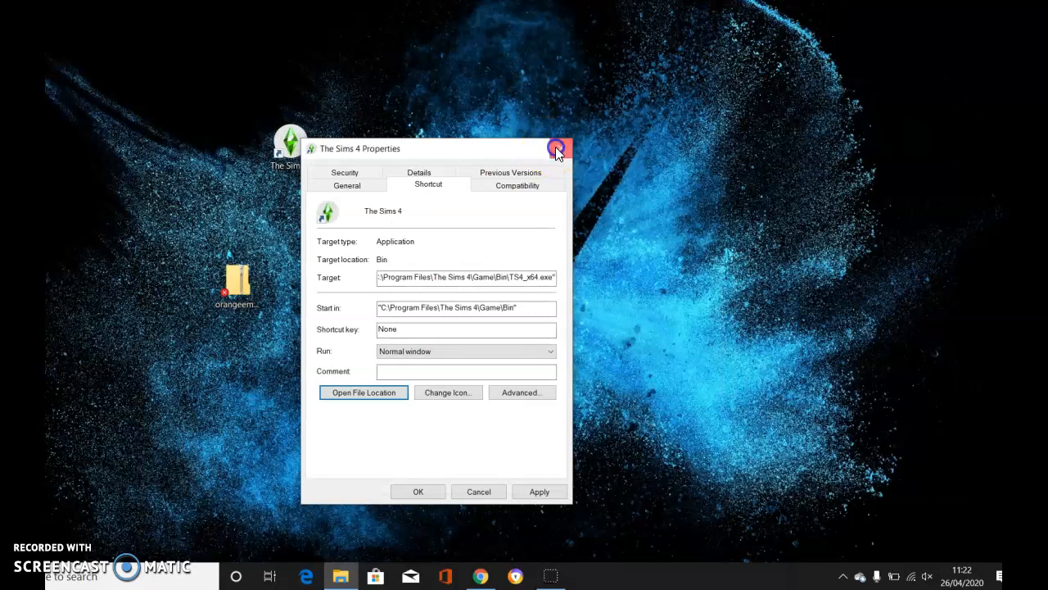
Step: Close The Sims 4 shortcut Properties, returning to the desktop
{"action": "left_click", "coordinate": [557, 149]}
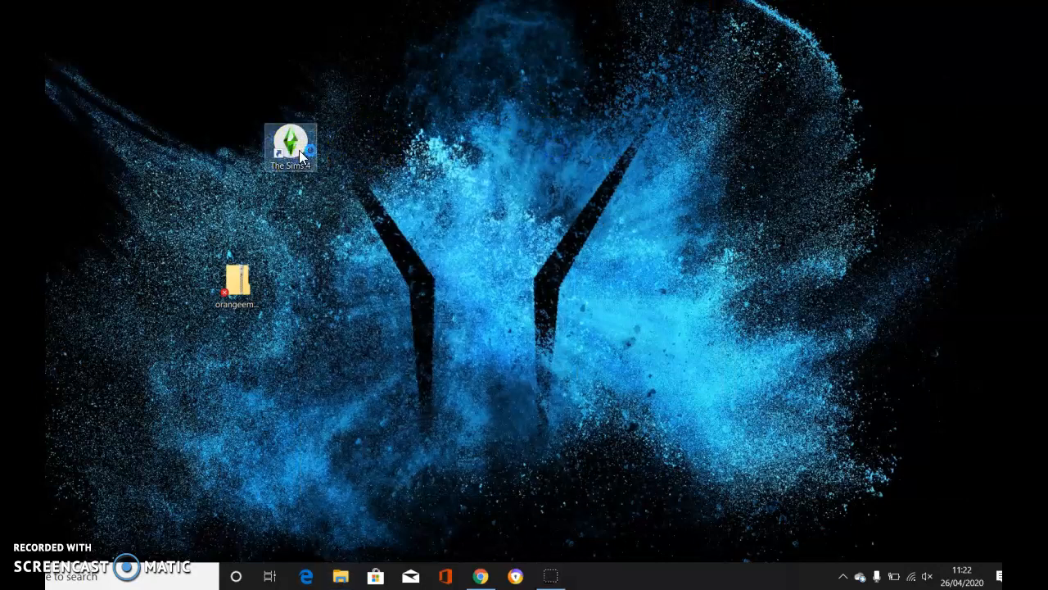